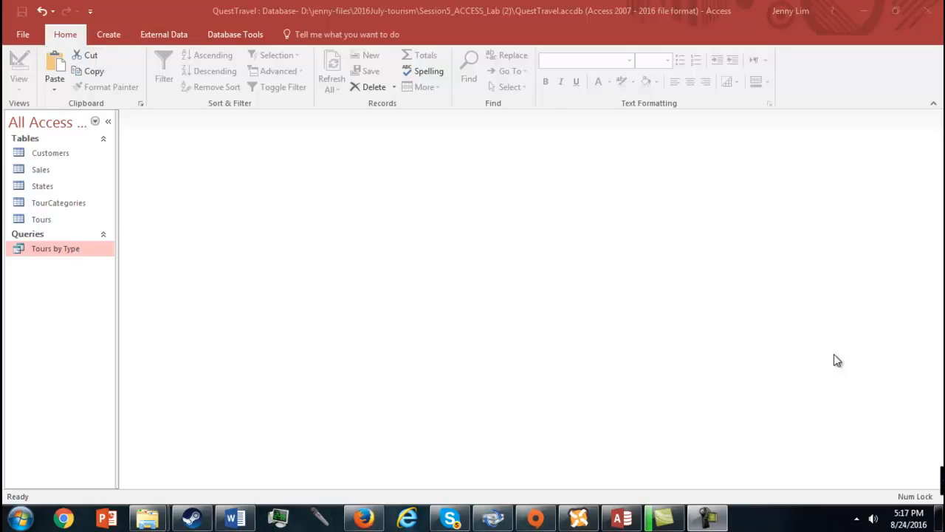
{"action": "mouse_move", "coordinate": [100, 168]}
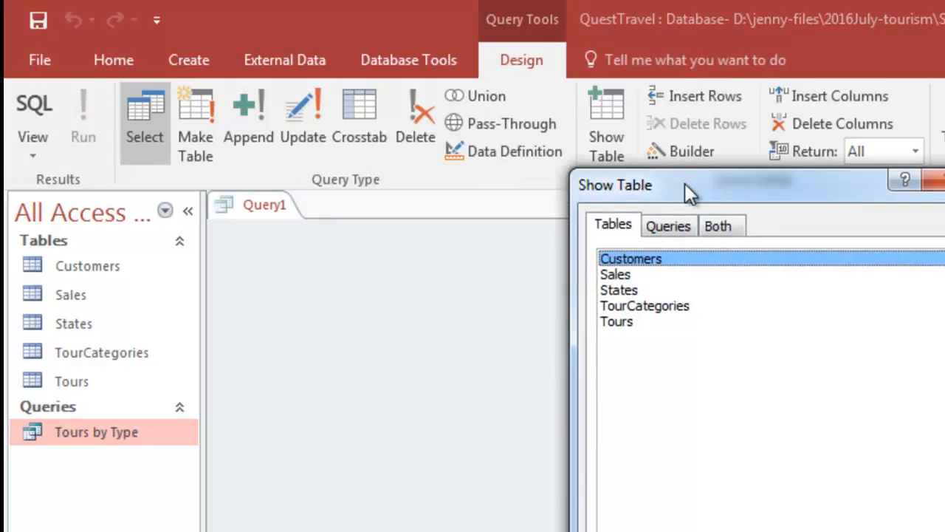
{"action": "mouse_move", "coordinate": [663, 361]}
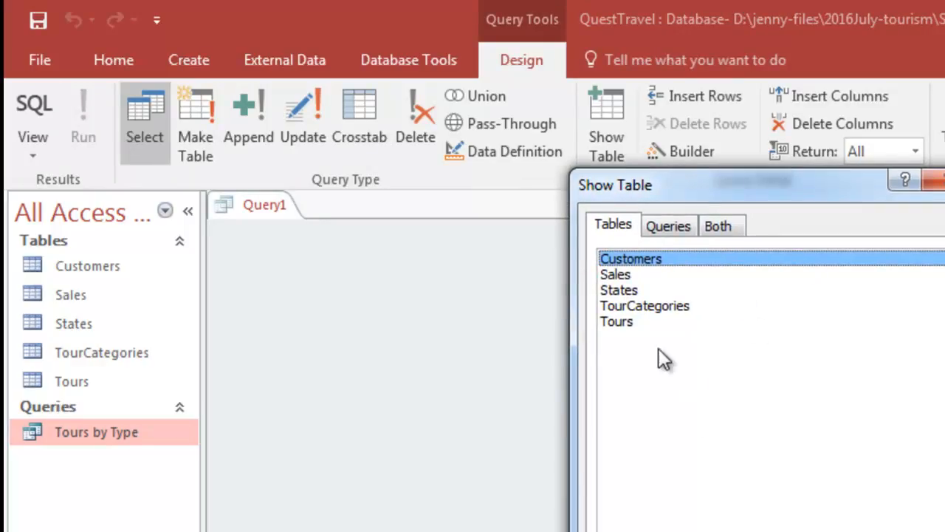
{"action": "mouse_move", "coordinate": [680, 428]}
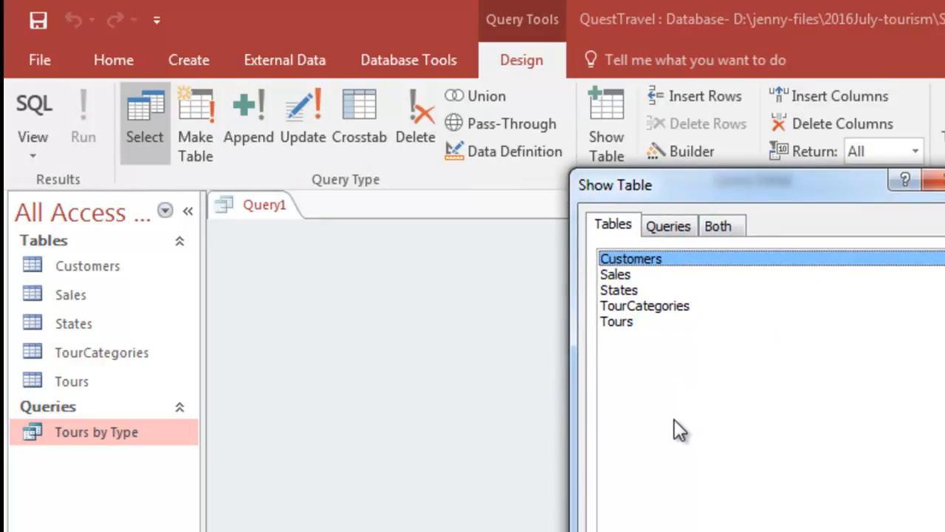
Step: Add the Tours and Sales tables to the query design and close Show Table
{"action": "left_click", "coordinate": [616, 321]}
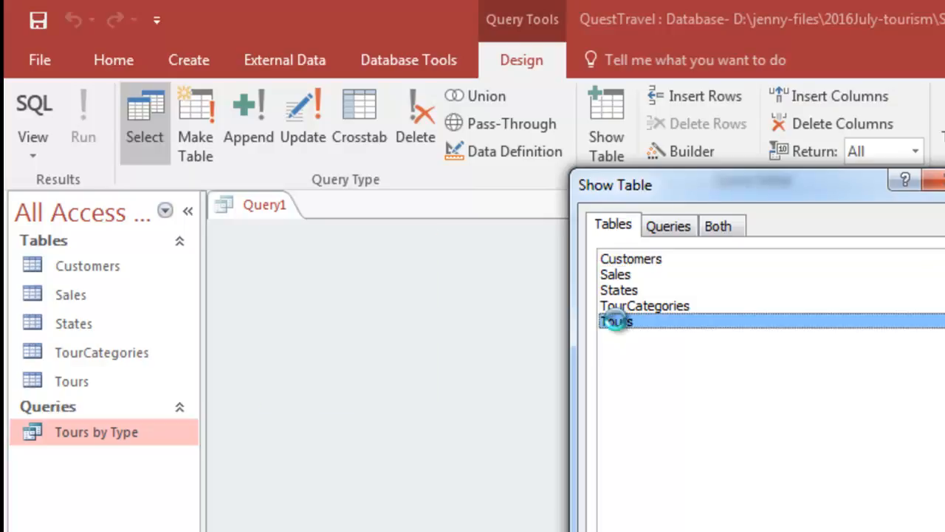
{"action": "double_click", "coordinate": [615, 322]}
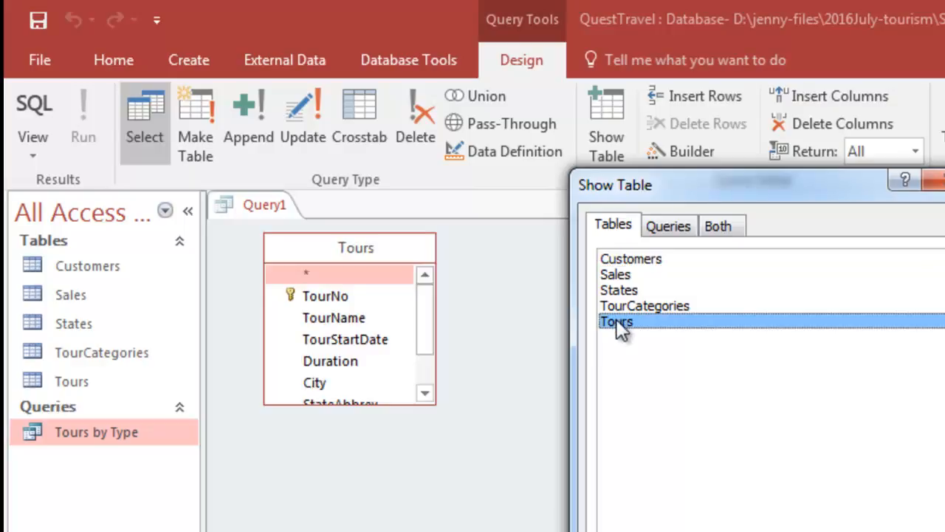
{"action": "double_click", "coordinate": [616, 322]}
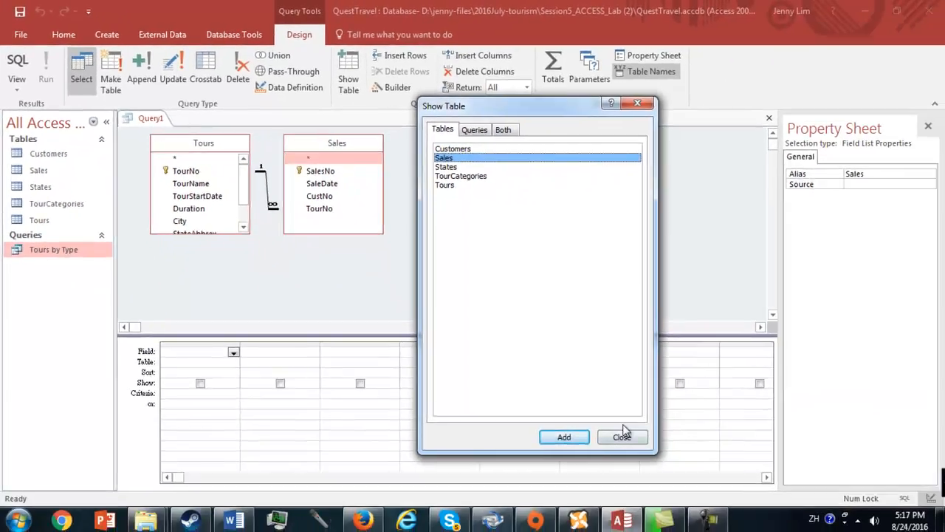
{"action": "left_click", "coordinate": [622, 436]}
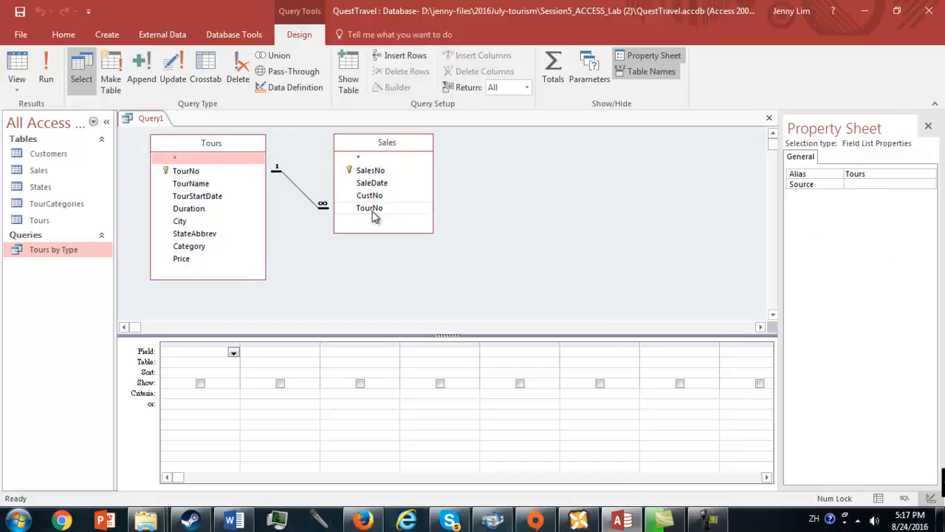
{"action": "left_click", "coordinate": [369, 208]}
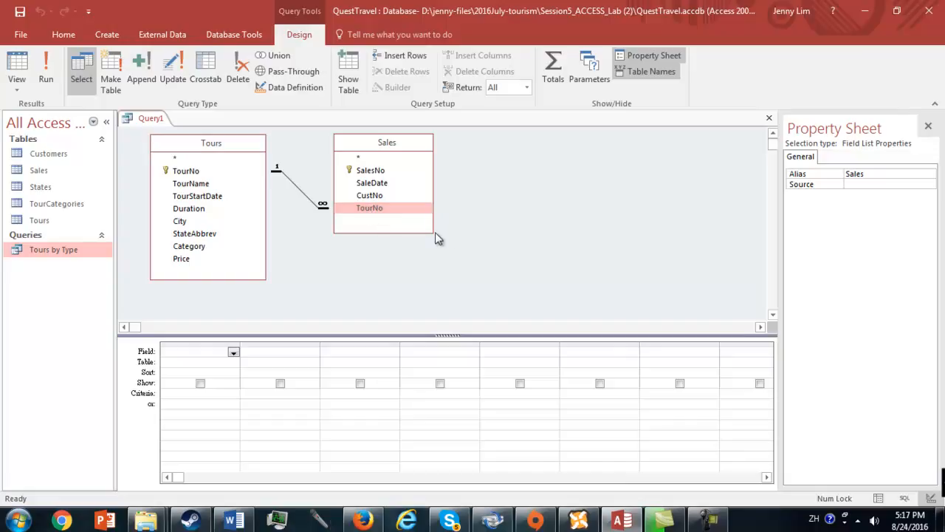
{"action": "mouse_move", "coordinate": [436, 240]}
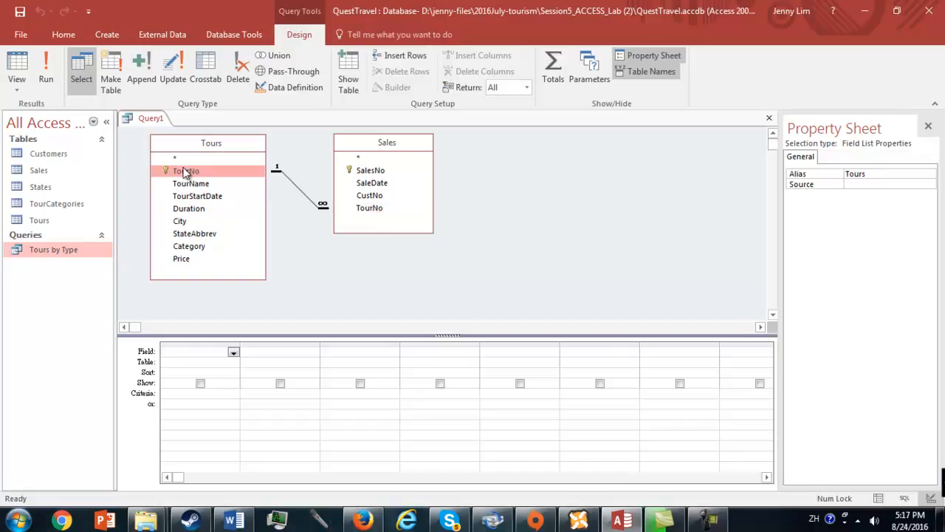
{"action": "left_click", "coordinate": [186, 171]}
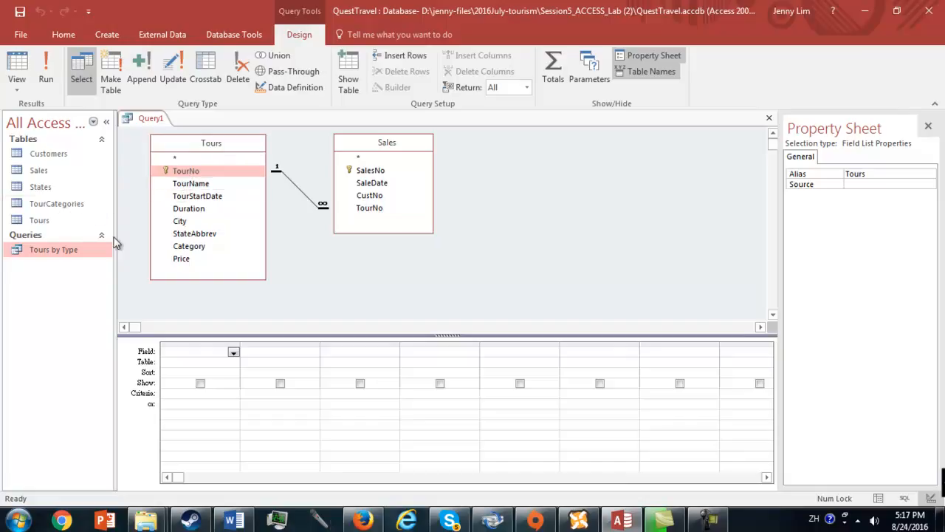
{"action": "mouse_move", "coordinate": [273, 276]}
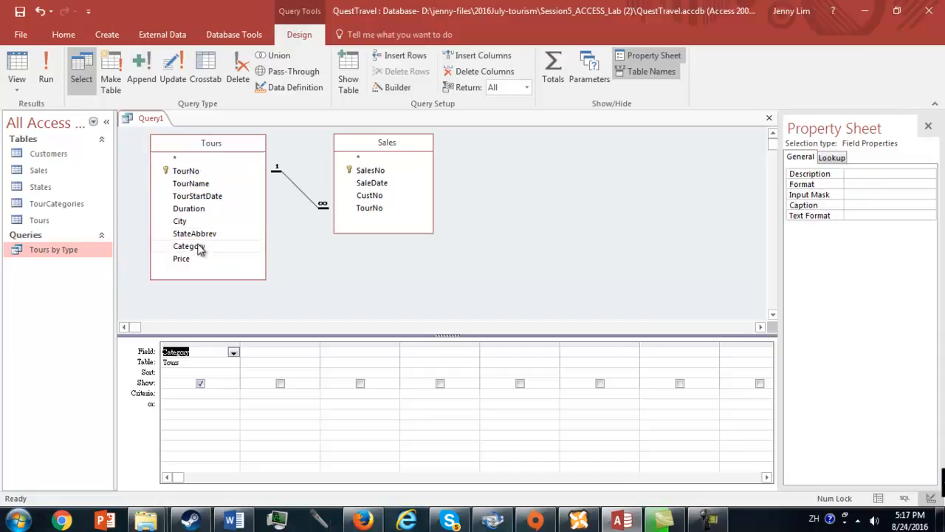
Step: Add Category, TourName, TourStartDate, City, StateAbbrev, SalesNo and Price to the grid
{"action": "double_click", "coordinate": [191, 183]}
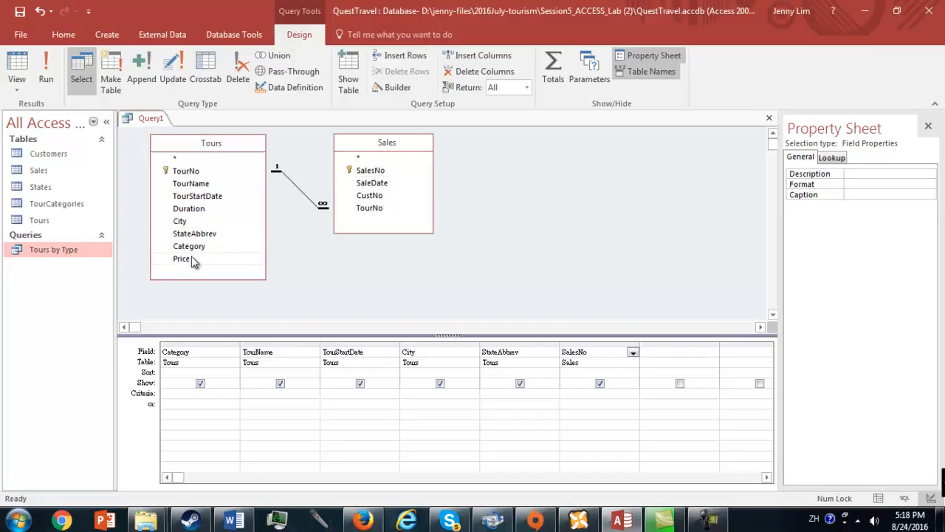
{"action": "left_click", "coordinate": [182, 258]}
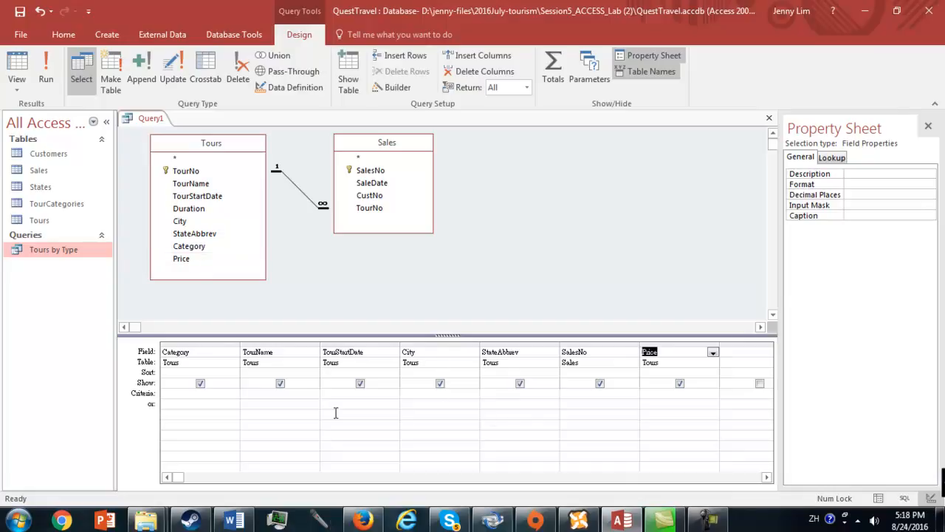
{"action": "left_click", "coordinate": [600, 383]}
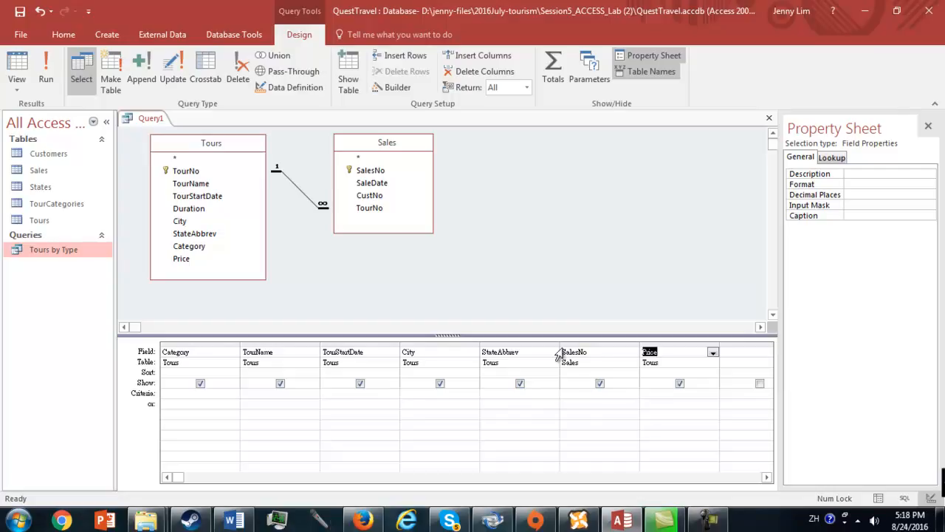
{"action": "mouse_move", "coordinate": [556, 367]}
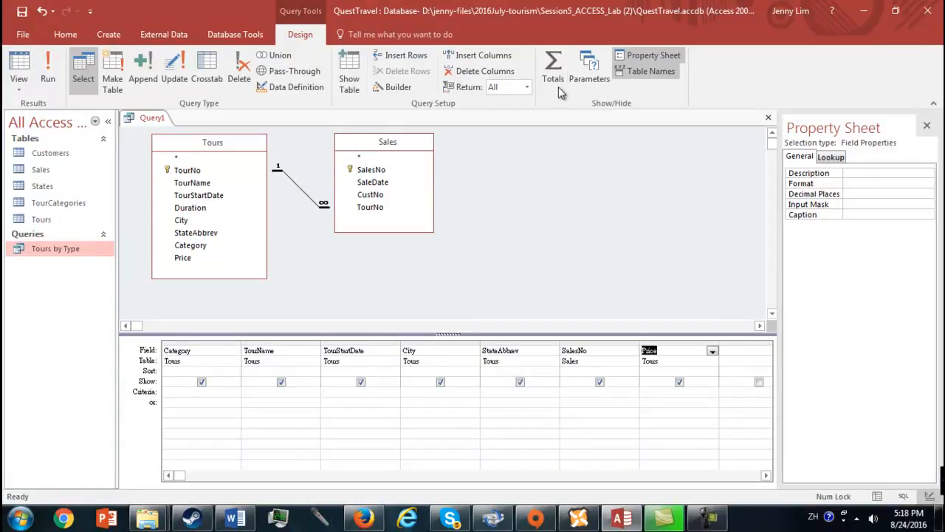
{"action": "mouse_move", "coordinate": [553, 74]}
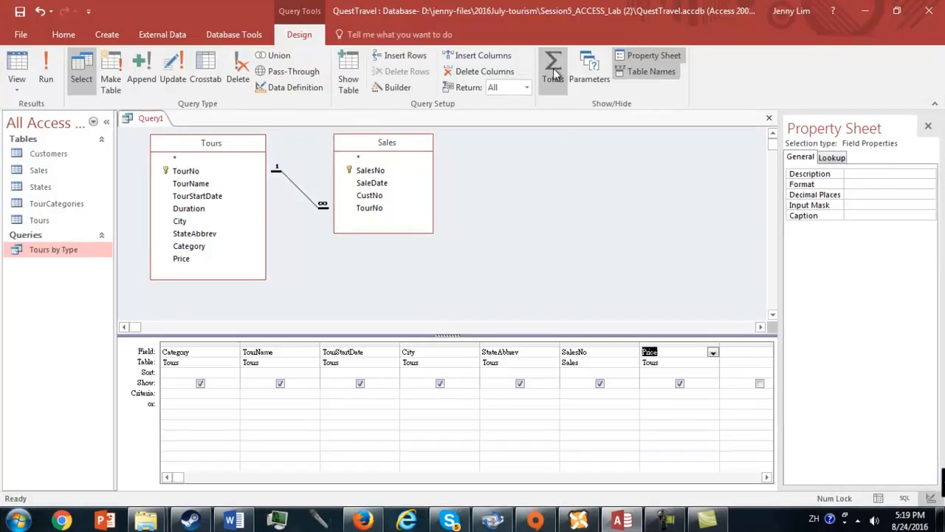
Step: Make it a totals query, counting SalesNo and summing Price
{"action": "left_click", "coordinate": [553, 67]}
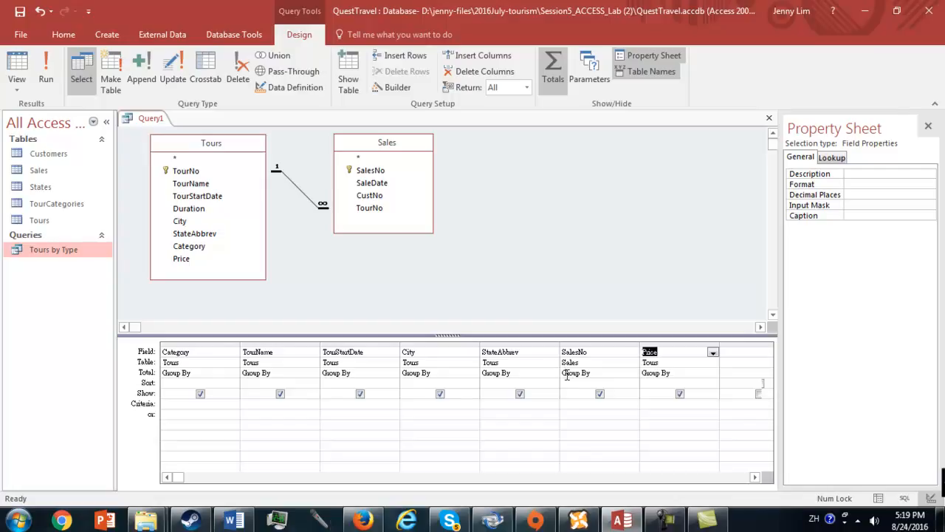
{"action": "left_click", "coordinate": [633, 372]}
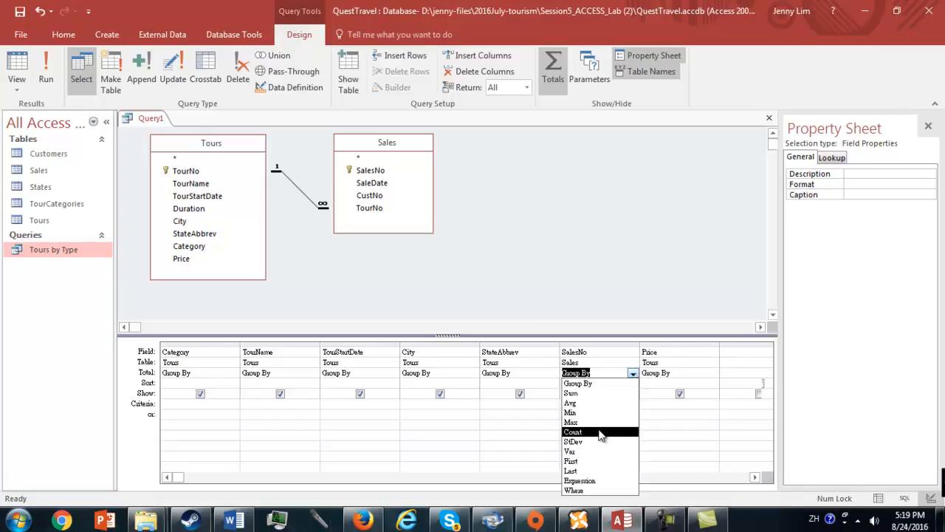
{"action": "left_click", "coordinate": [573, 431]}
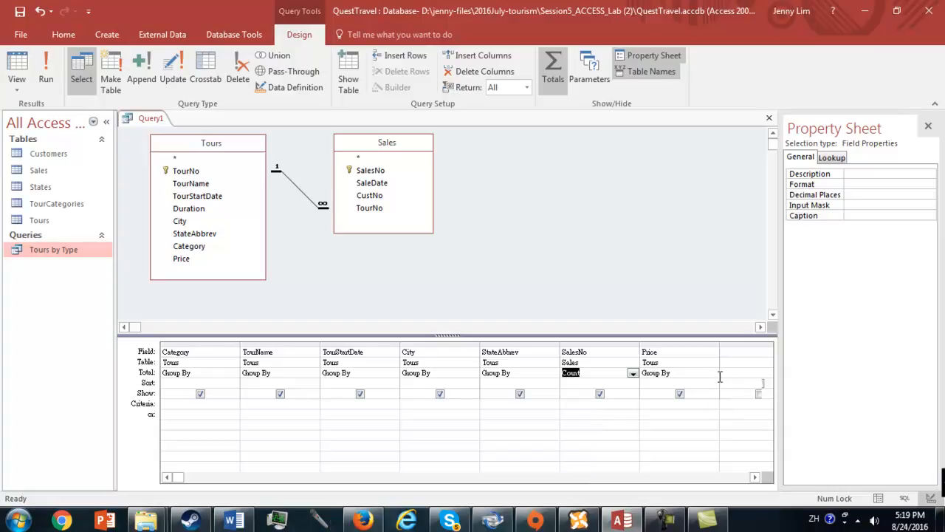
{"action": "left_click", "coordinate": [711, 372]}
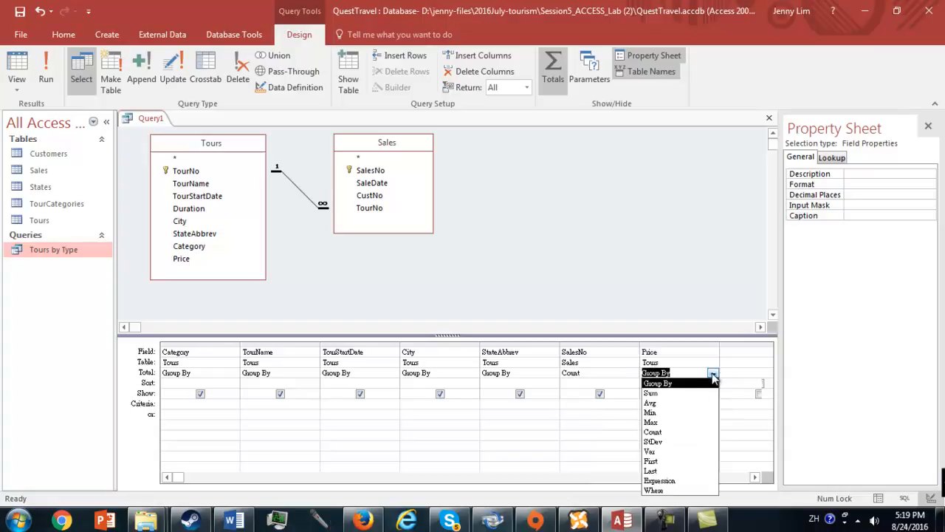
{"action": "left_click", "coordinate": [651, 392]}
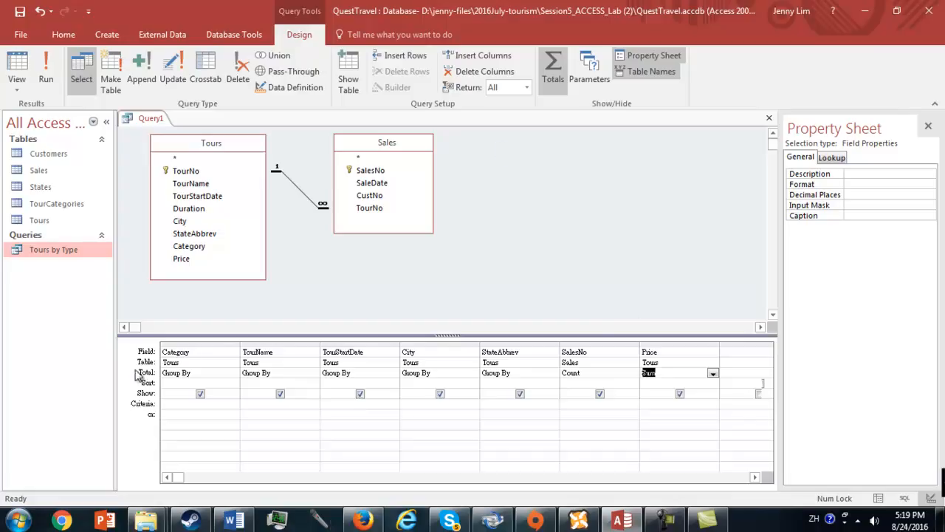
Step: Sort the Price sum in descending order and run the query
{"action": "left_click", "coordinate": [713, 372]}
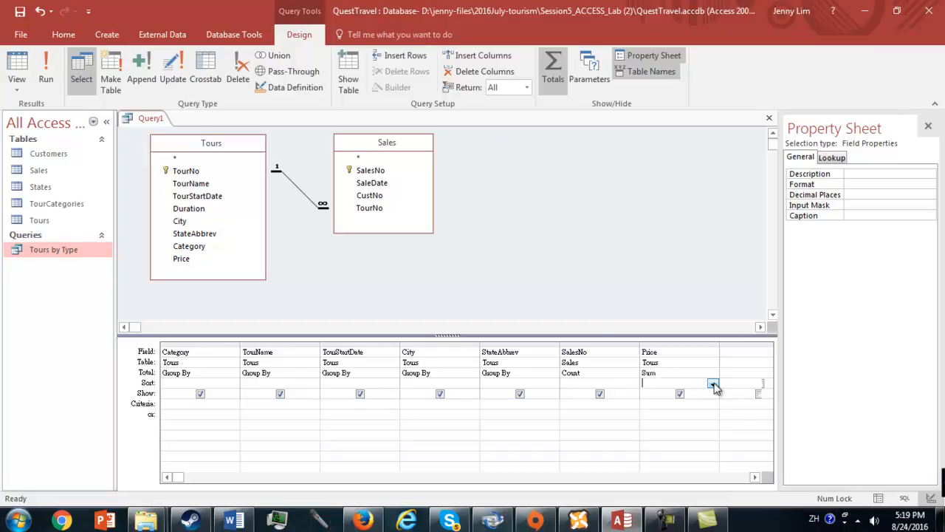
{"action": "left_click", "coordinate": [713, 382]}
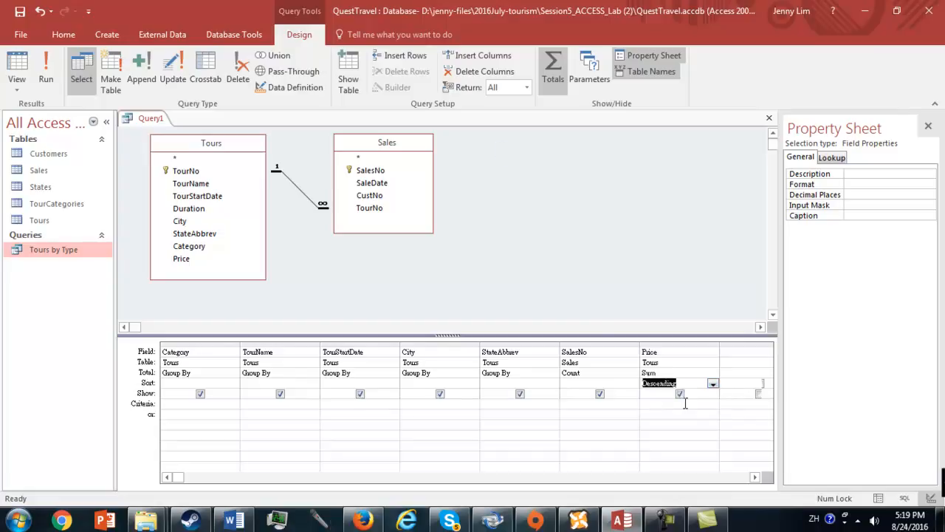
{"action": "left_click", "coordinate": [45, 66]}
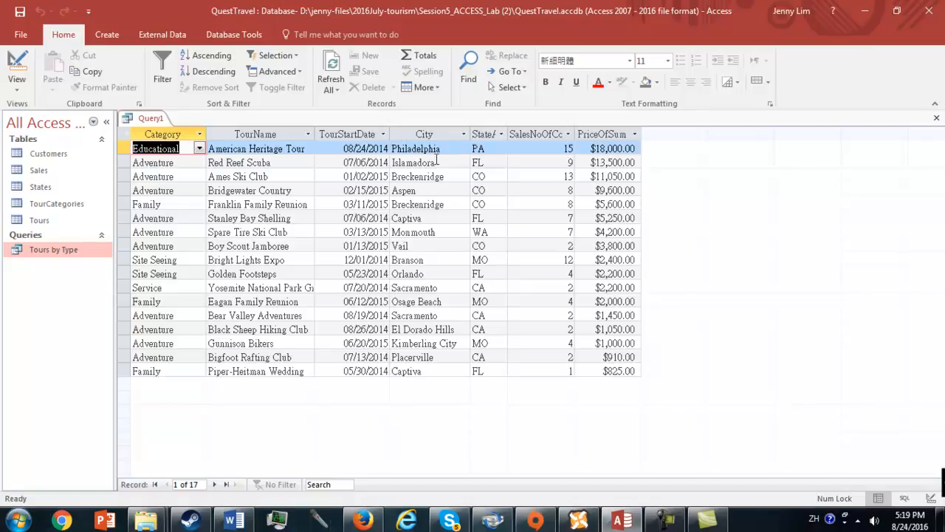
{"action": "mouse_move", "coordinate": [517, 132]}
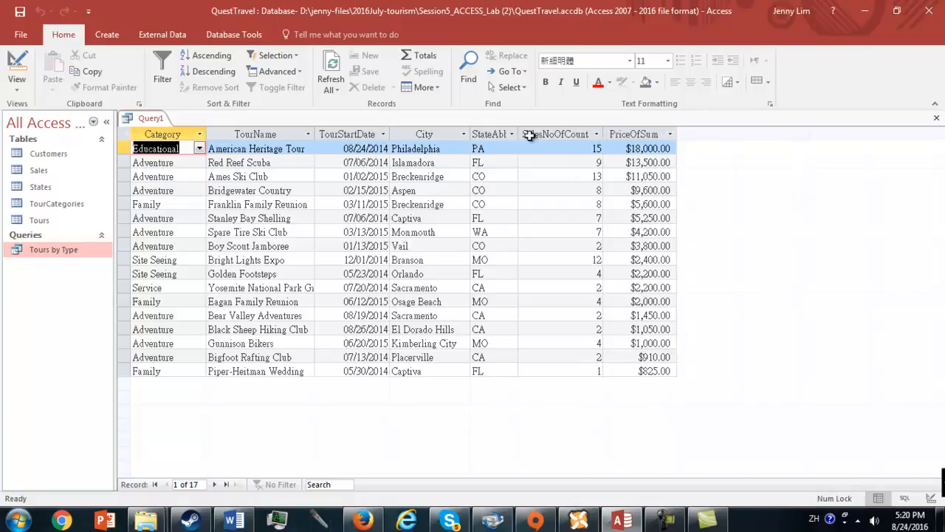
{"action": "mouse_move", "coordinate": [404, 265]}
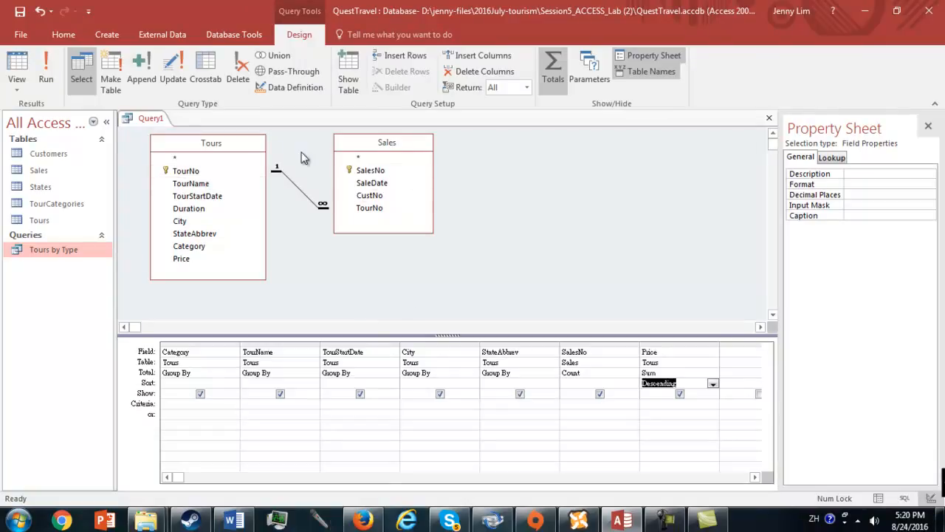
{"action": "mouse_move", "coordinate": [239, 222]}
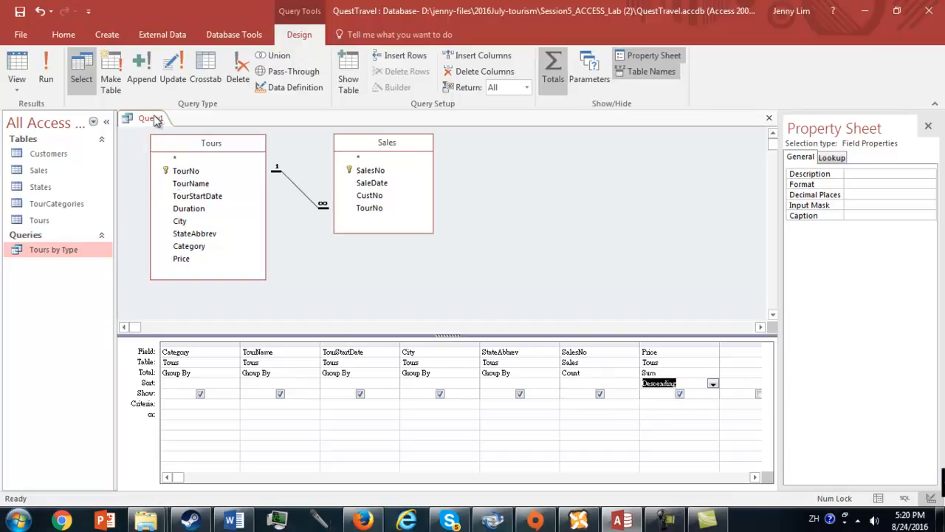
Step: Save the query as TourSummary and show its results in Datasheet View
{"action": "right_click", "coordinate": [147, 118]}
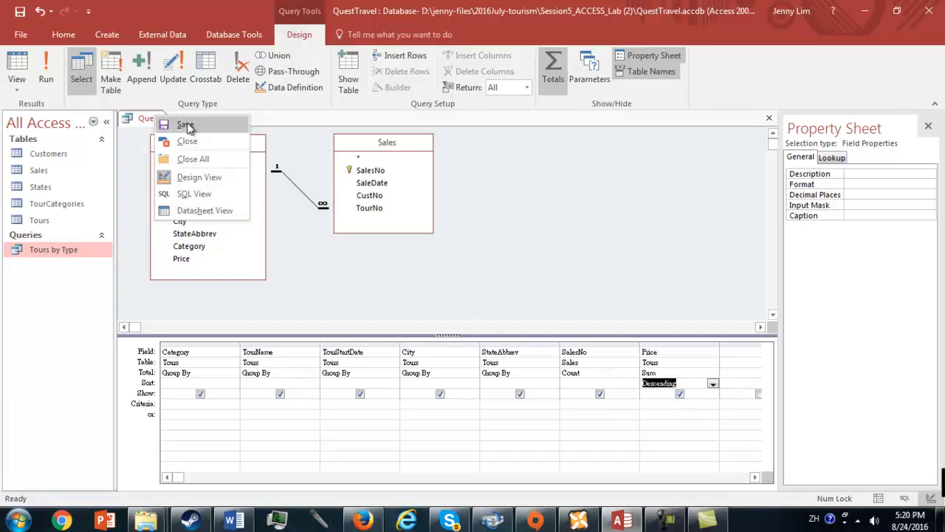
{"action": "left_click", "coordinate": [185, 124]}
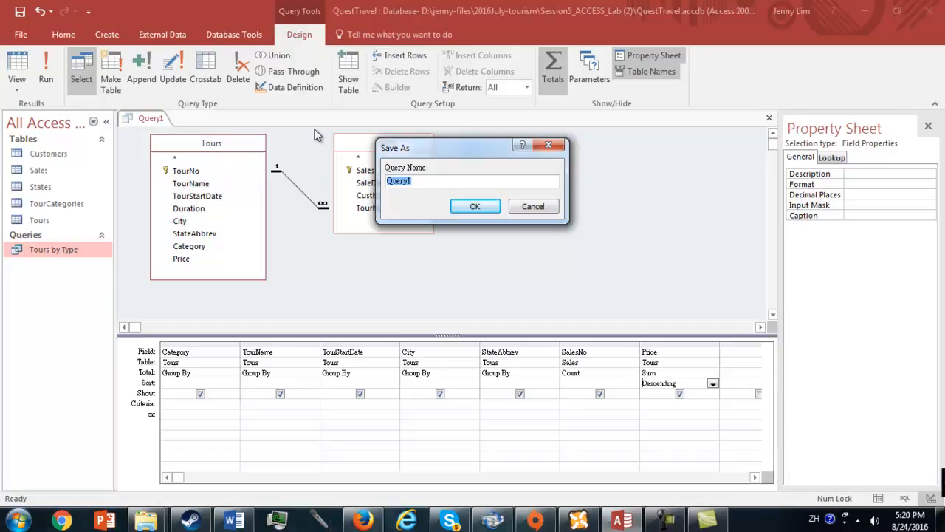
{"action": "type", "text": "T"}
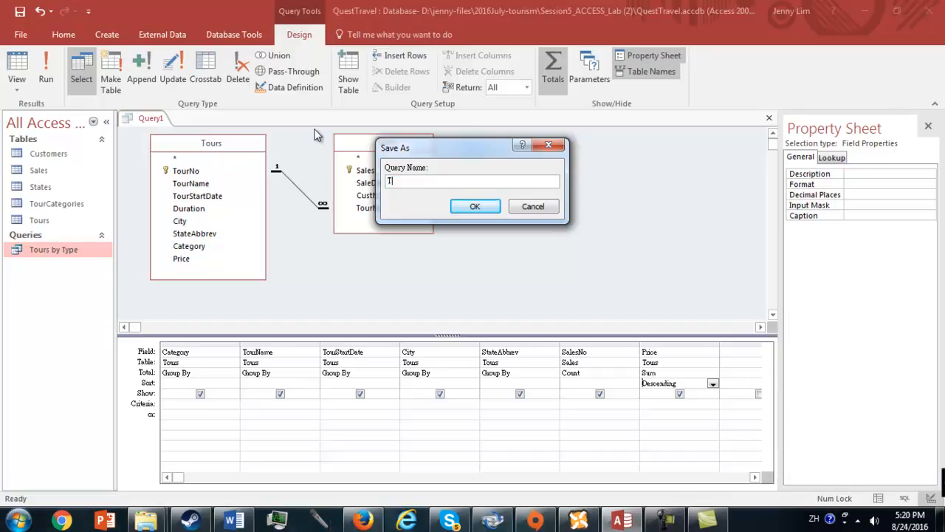
{"action": "type", "text": "TourSummary"}
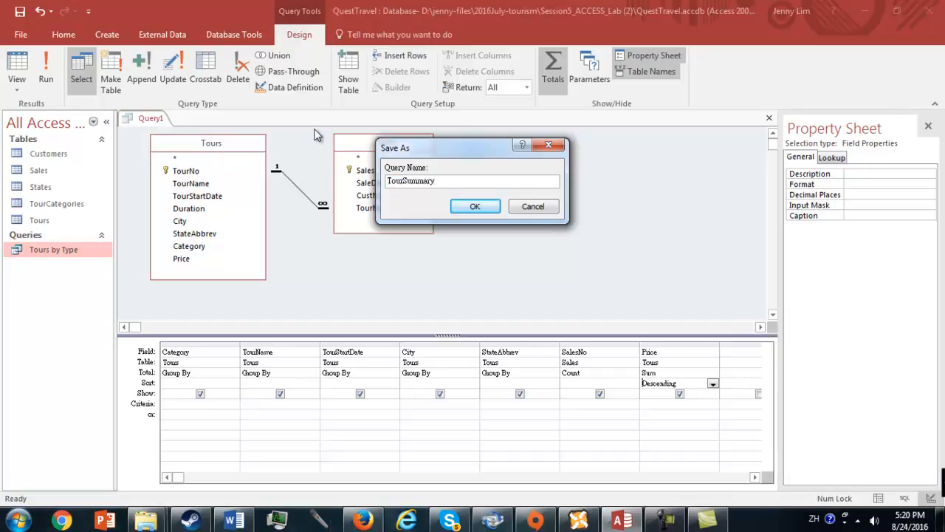
{"action": "left_click", "coordinate": [474, 206]}
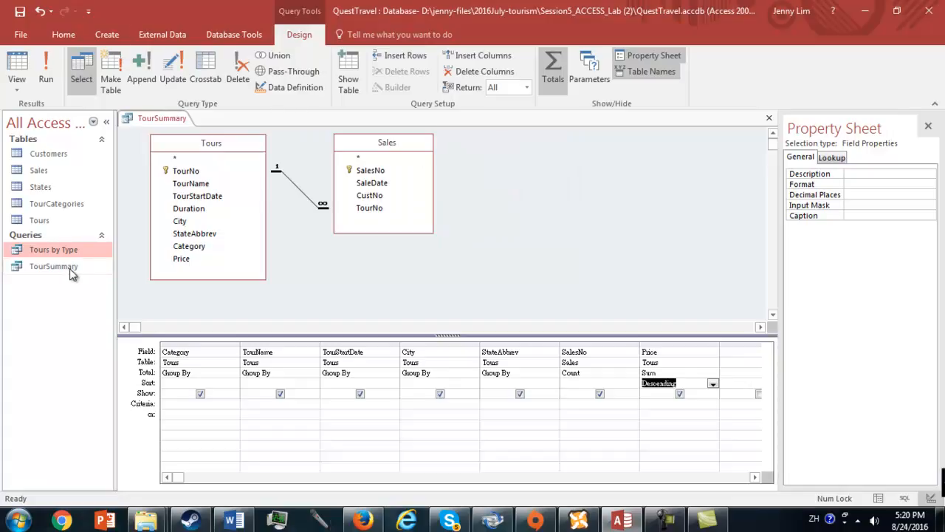
{"action": "right_click", "coordinate": [161, 118]}
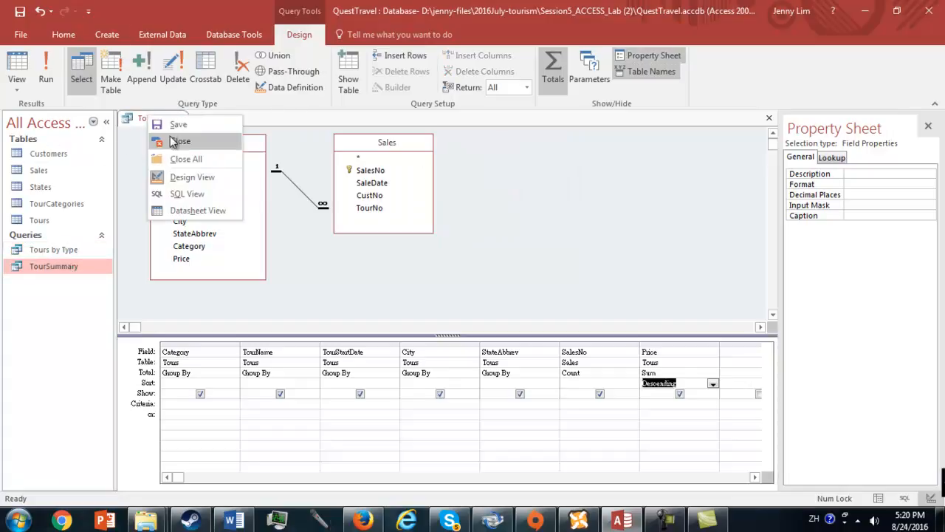
{"action": "left_click", "coordinate": [198, 210]}
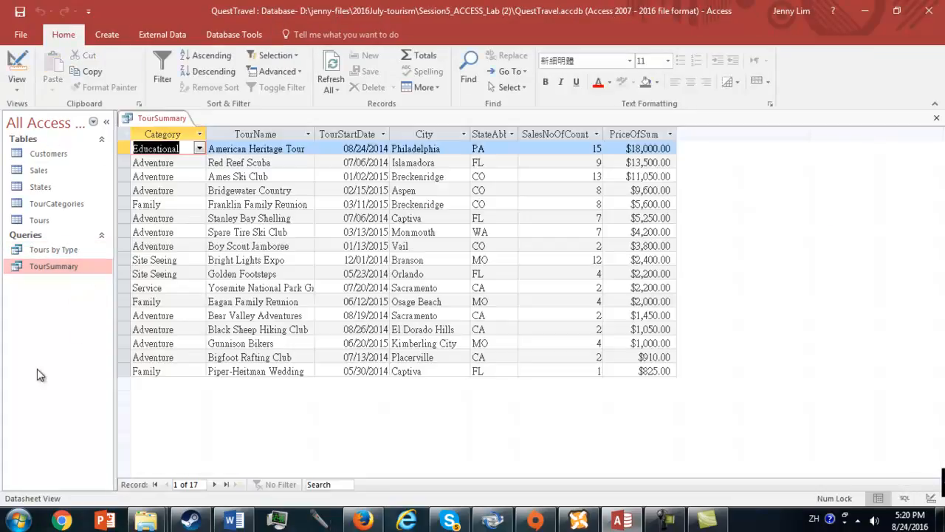